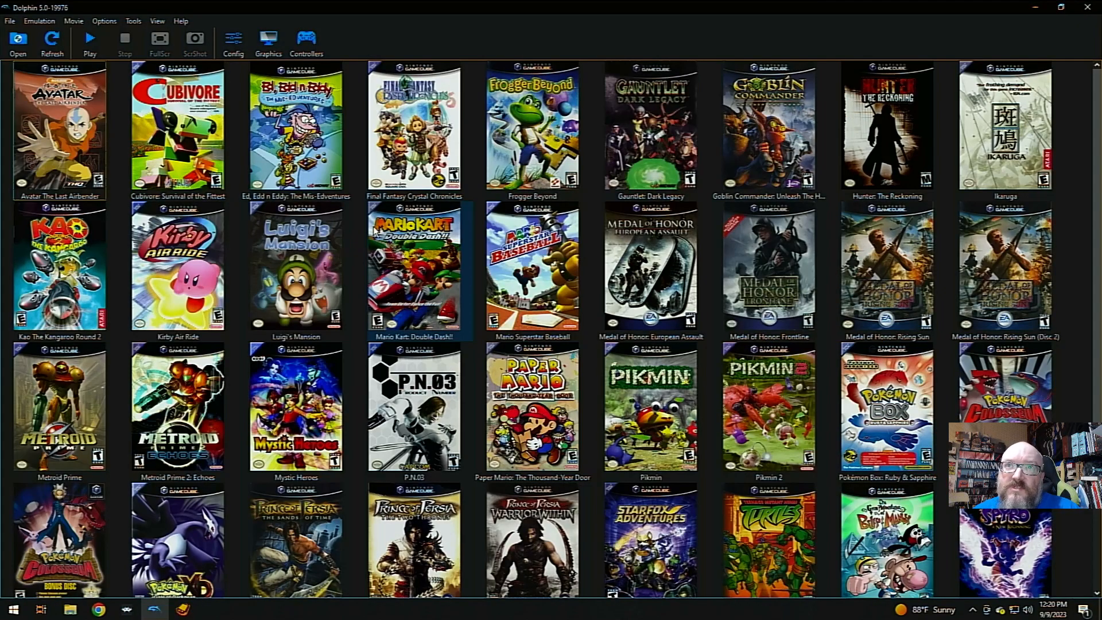
# Close the Dolphin GameCube library and launch RetroArch from the taskbar to its Main Menu.
pyautogui.click(295, 252)
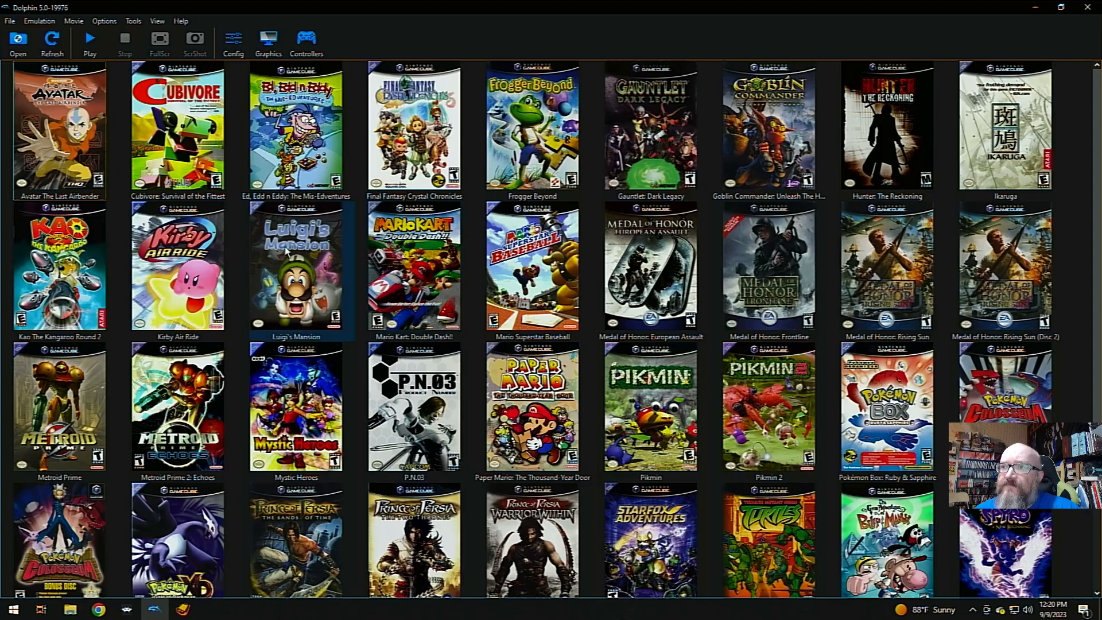
pyautogui.moveTo(261, 246)
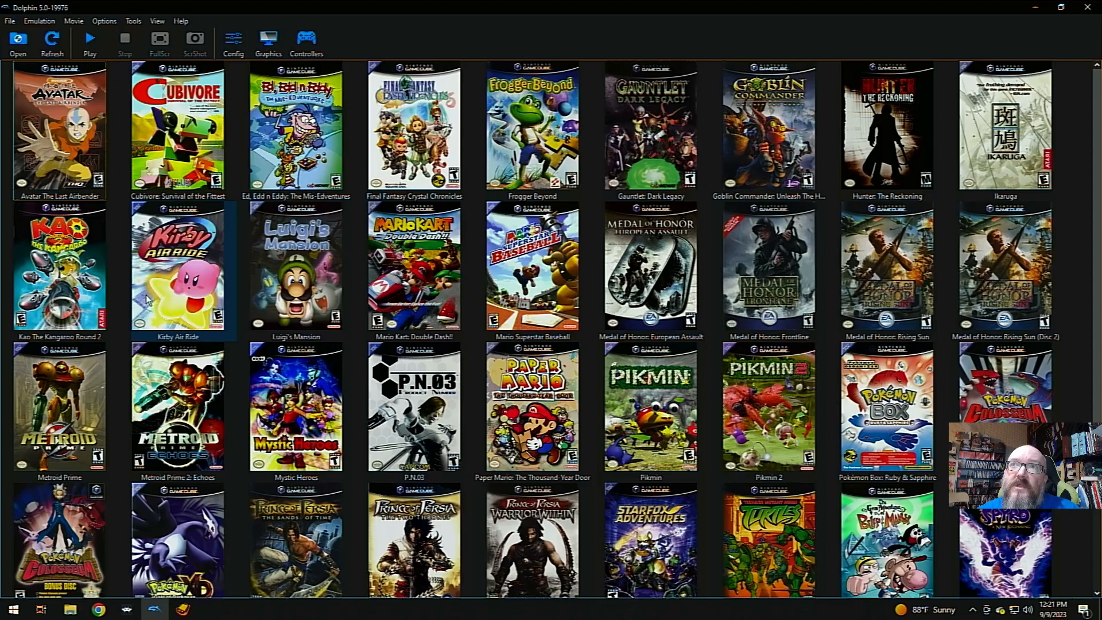
pyautogui.moveTo(202, 295)
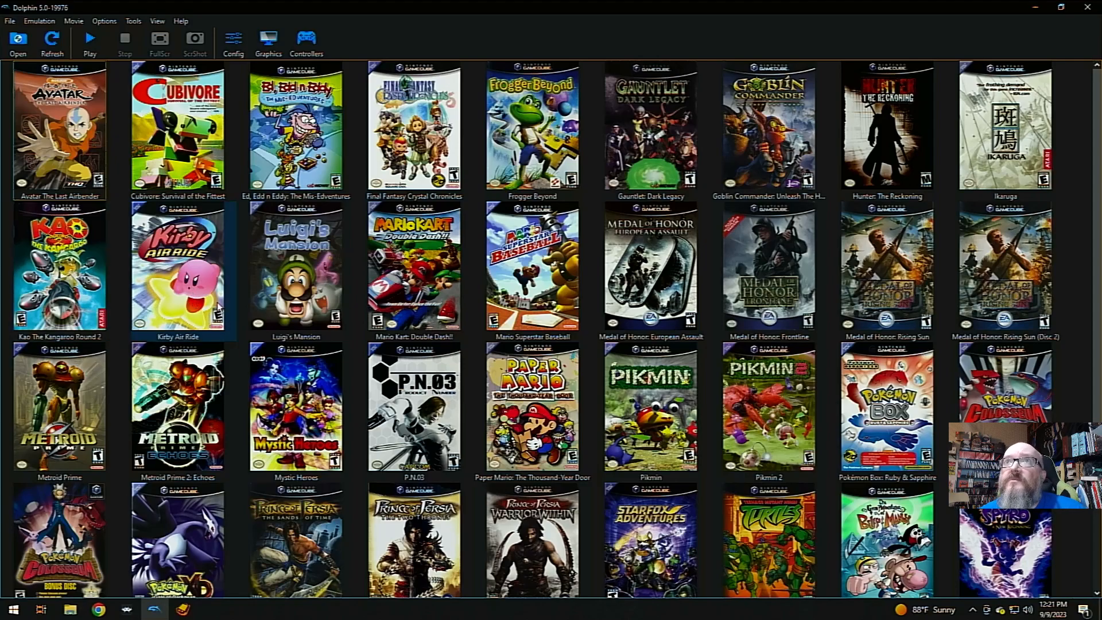
pyautogui.click(296, 407)
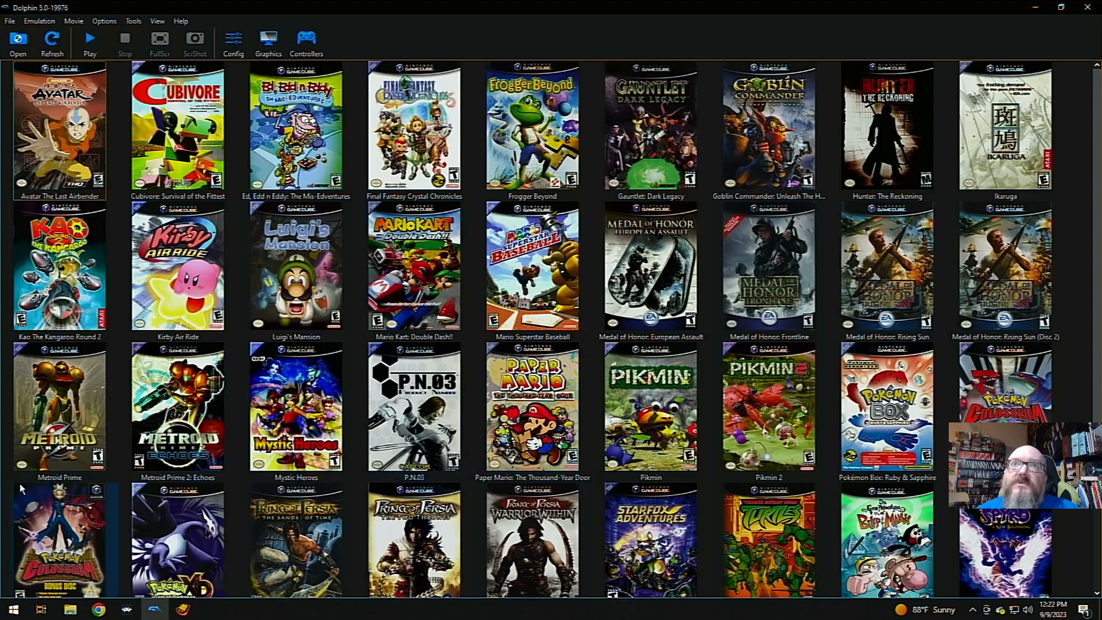
pyautogui.click(60, 408)
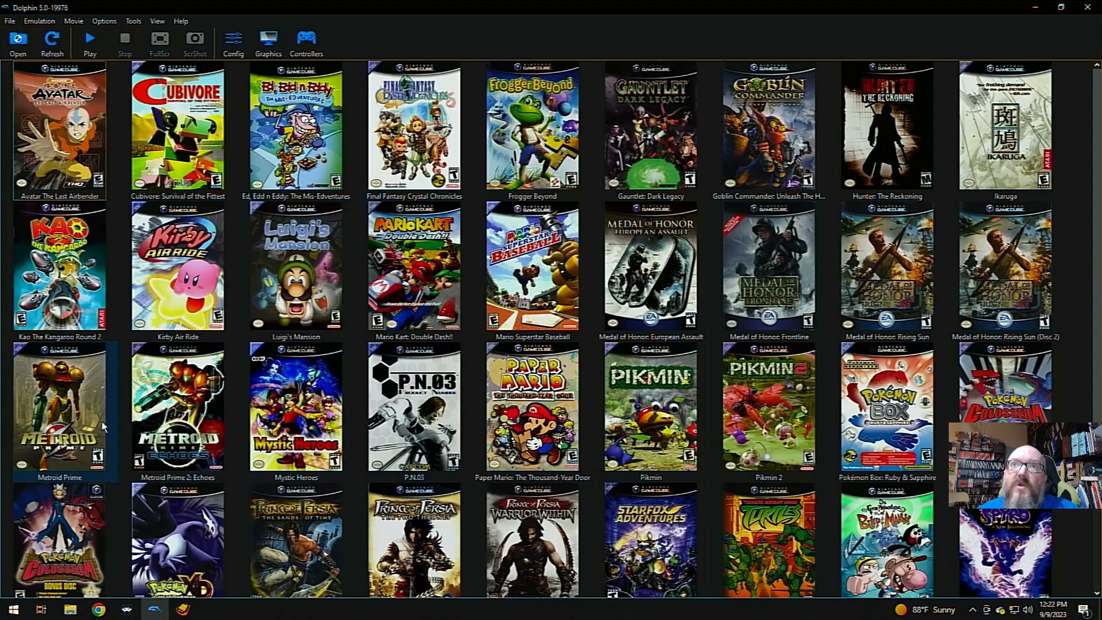
pyautogui.click(414, 411)
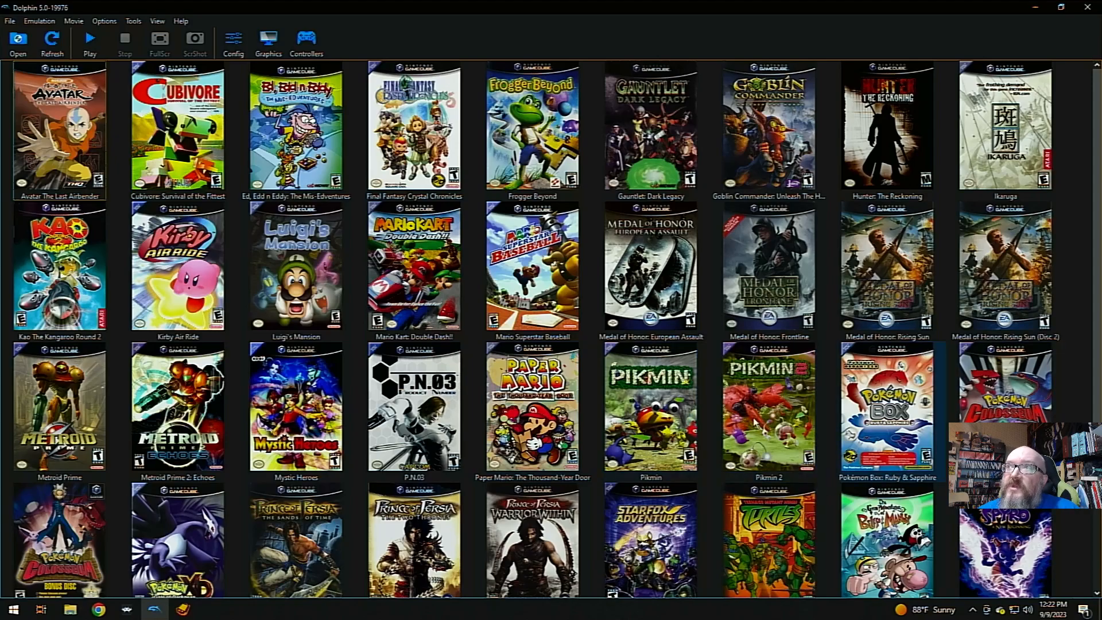
pyautogui.scroll(-3)
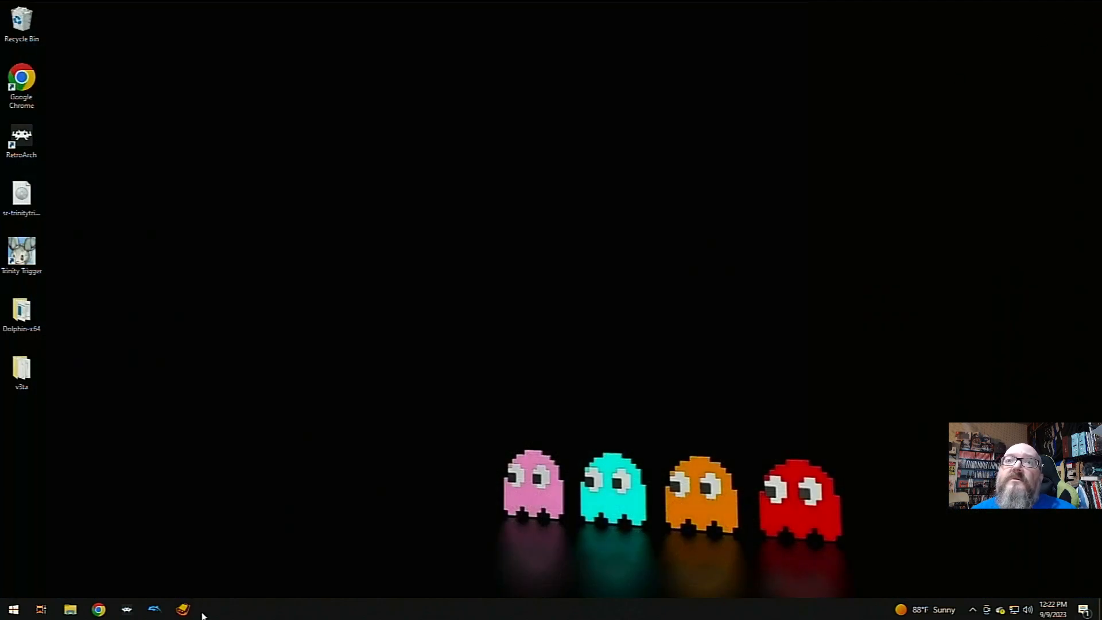
pyautogui.moveTo(233, 532)
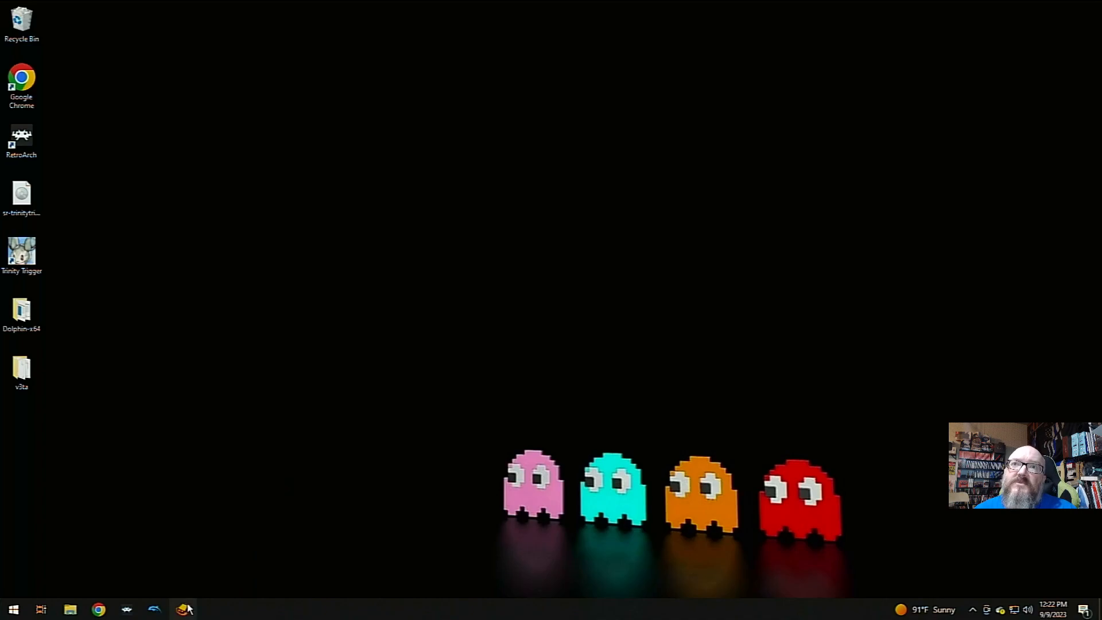
pyautogui.moveTo(295, 536)
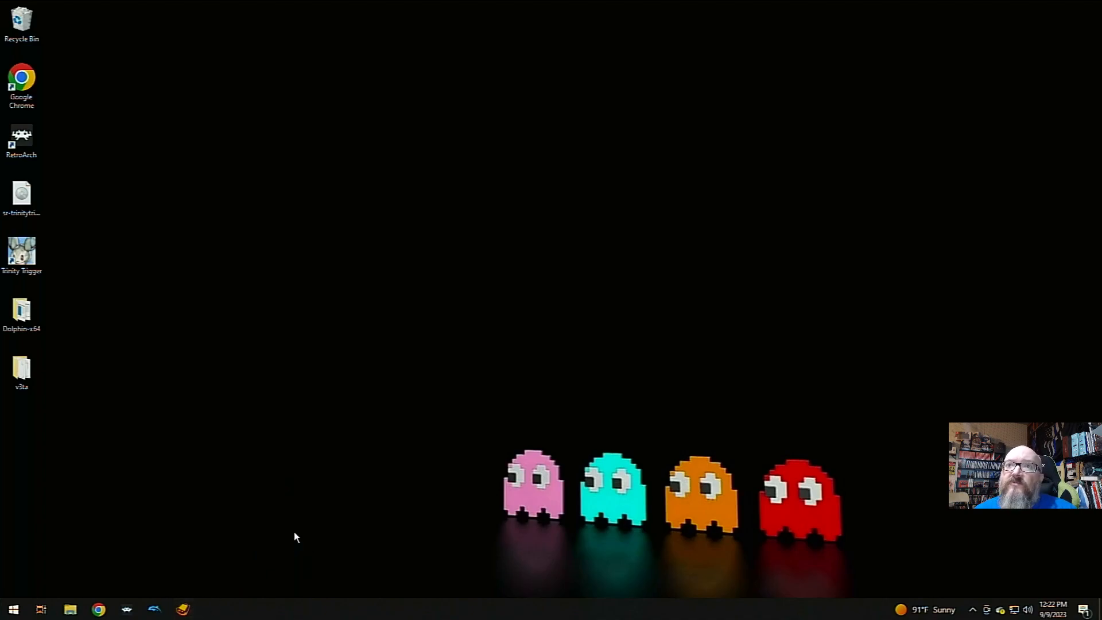
pyautogui.moveTo(187, 583)
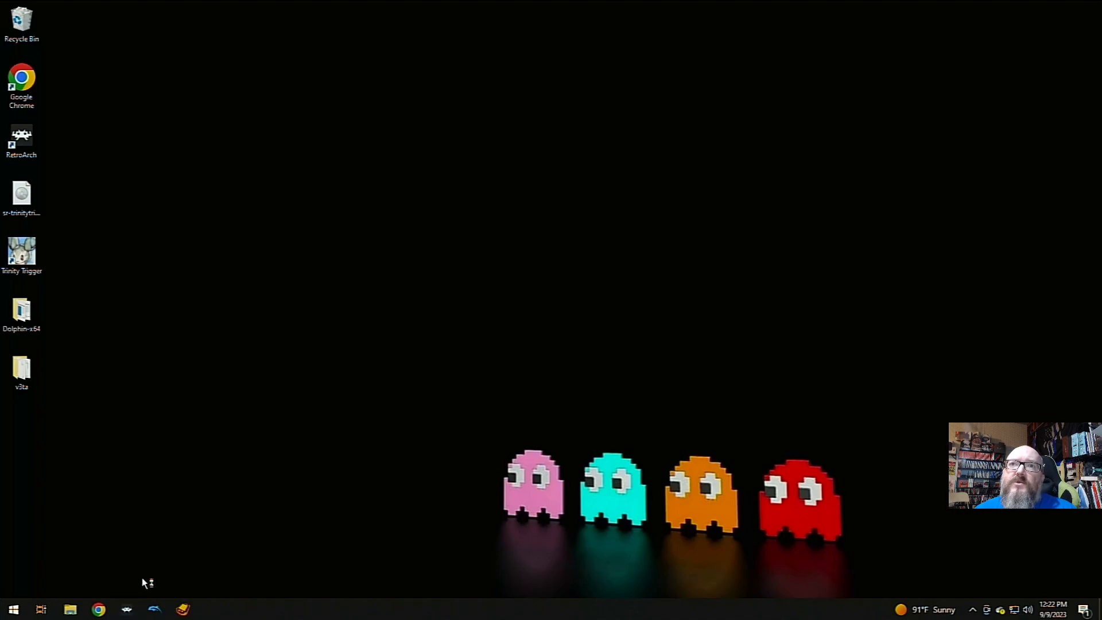
pyautogui.moveTo(693, 387)
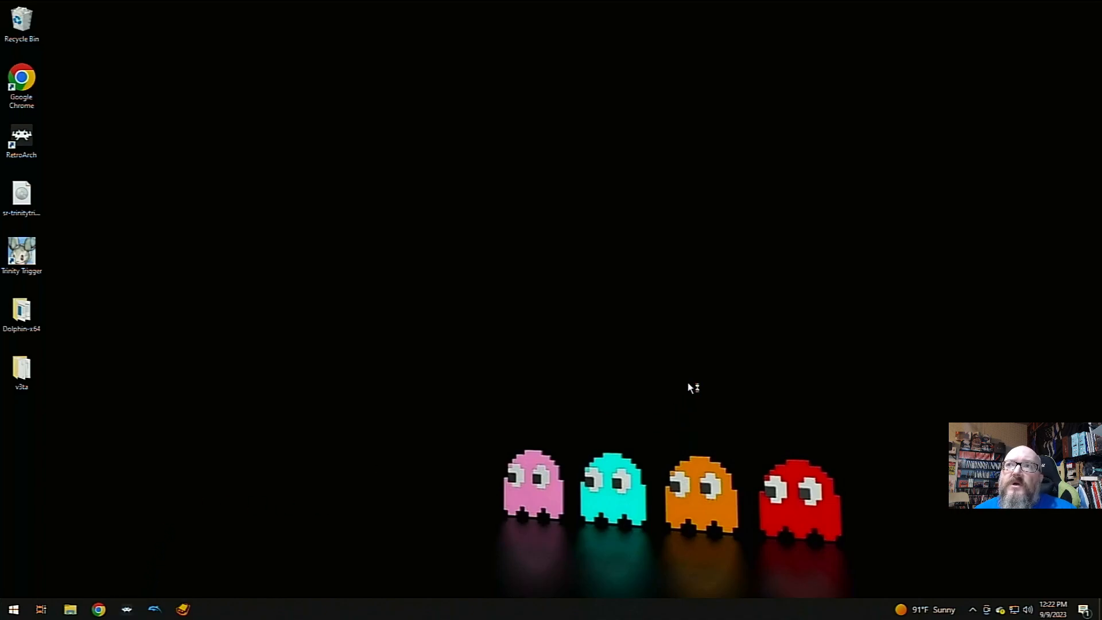
pyautogui.moveTo(746, 338)
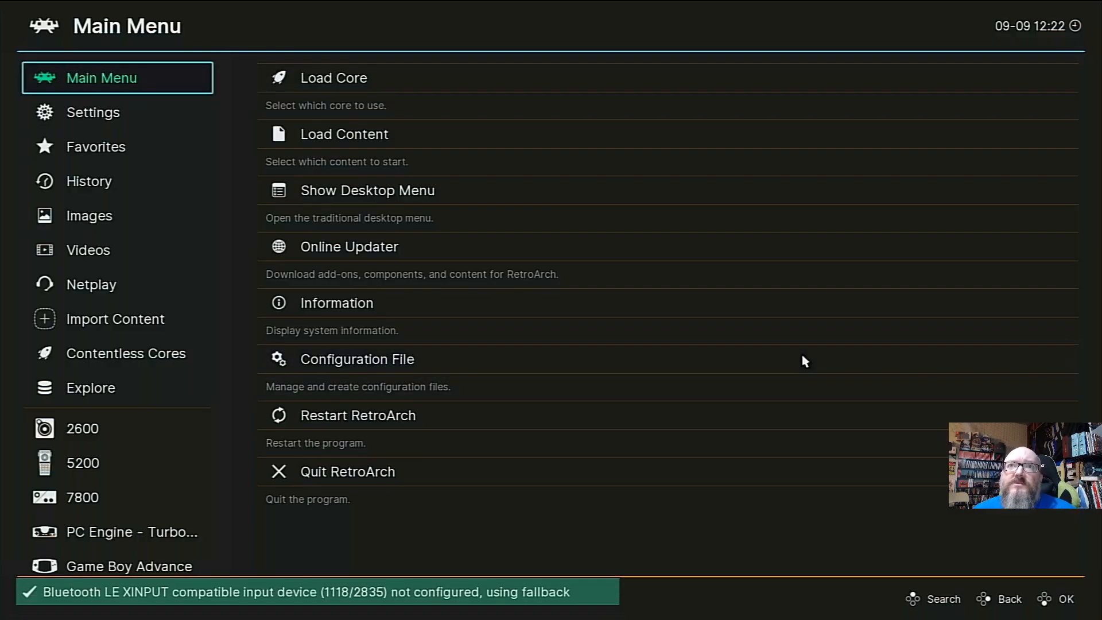
# Browse the console playlists sidebar, showing the PlayStation then PlayStation Portable game lists.
pyautogui.click(82, 428)
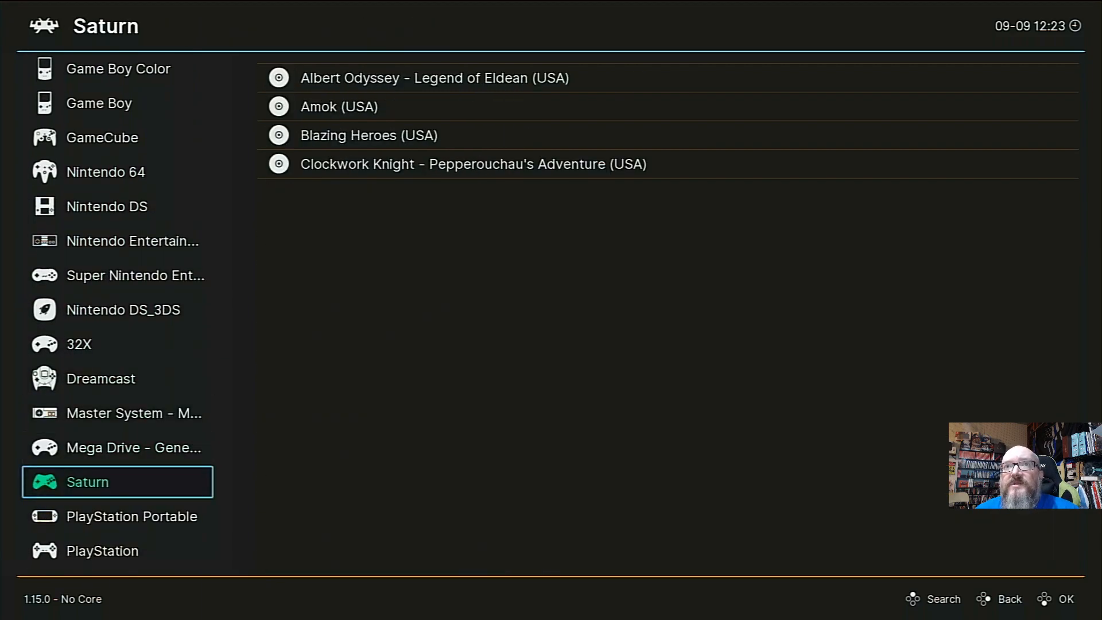
pyautogui.click(117, 516)
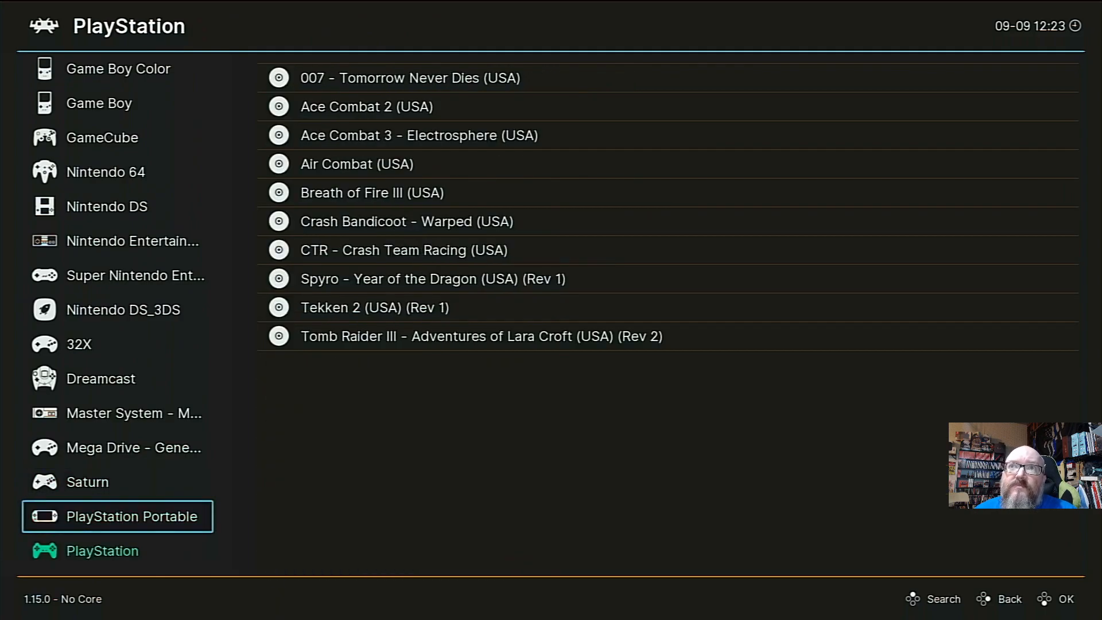
pyautogui.click(117, 516)
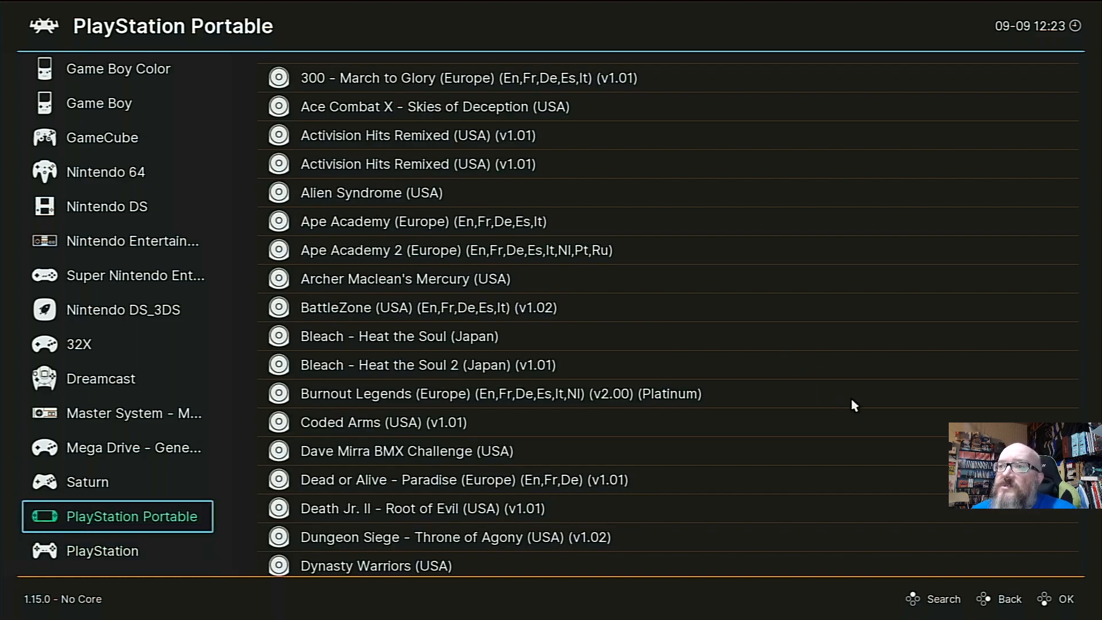
pyautogui.moveTo(897, 395)
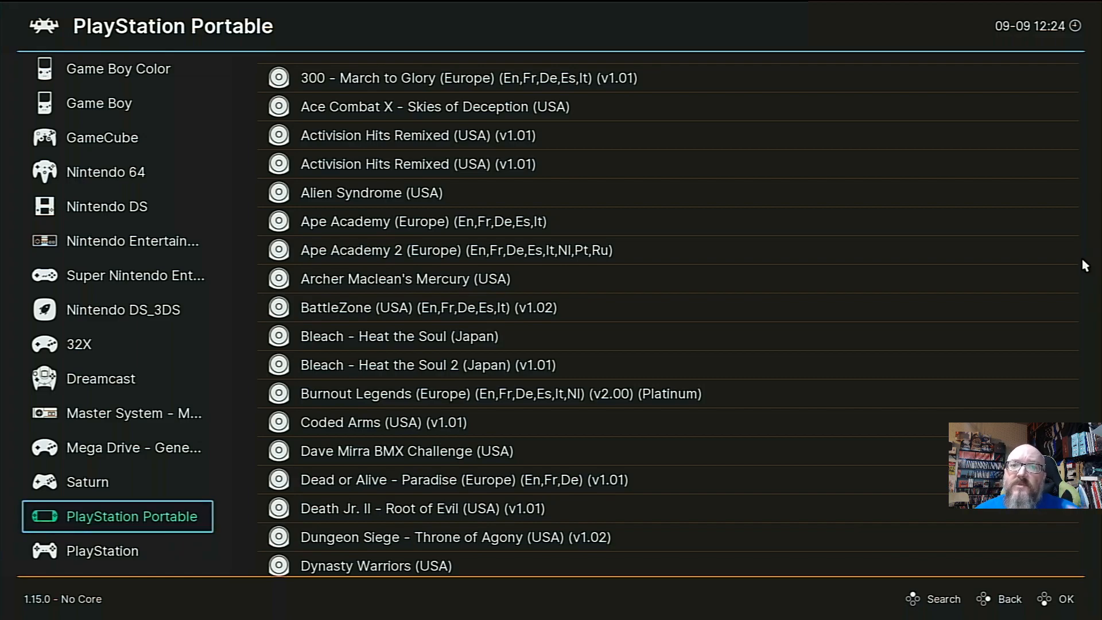
pyautogui.moveTo(1063, 275)
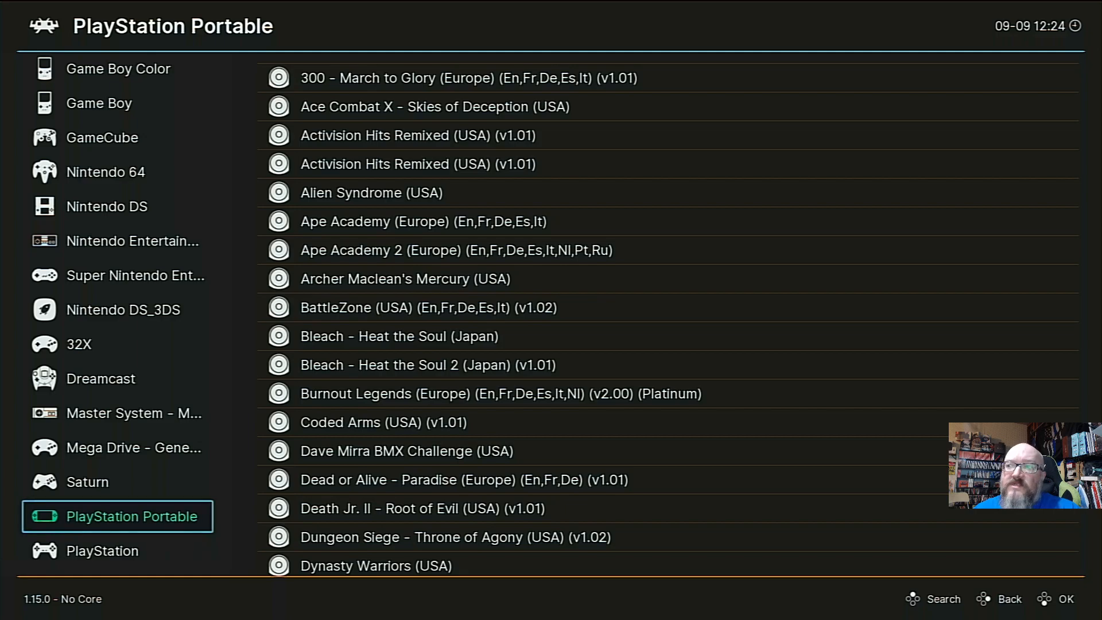
pyautogui.moveTo(1024, 212)
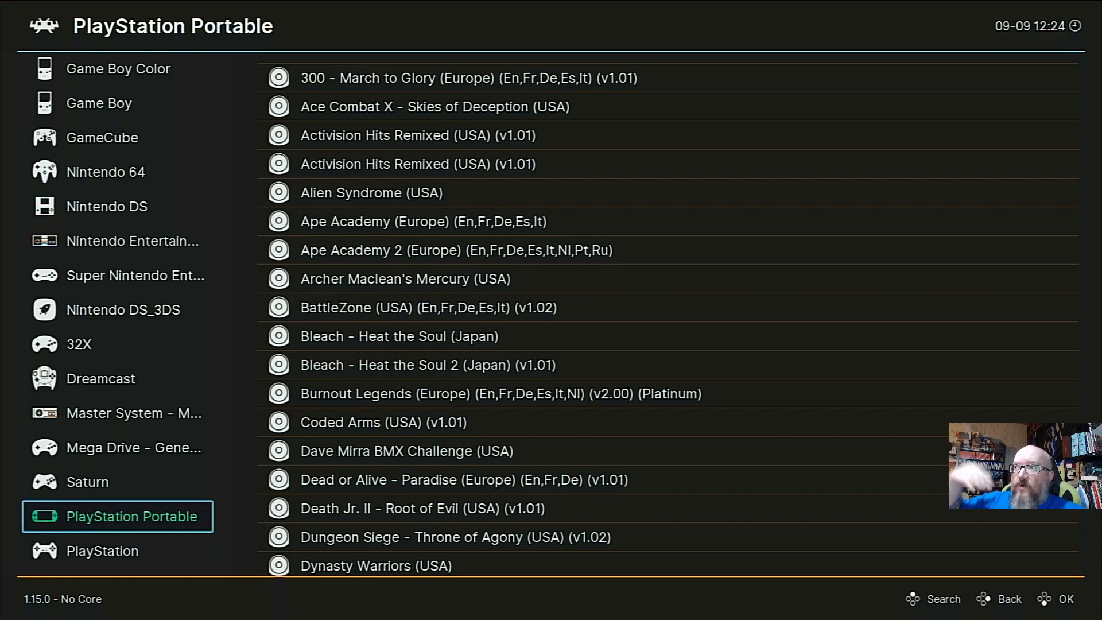
pyautogui.moveTo(997, 252)
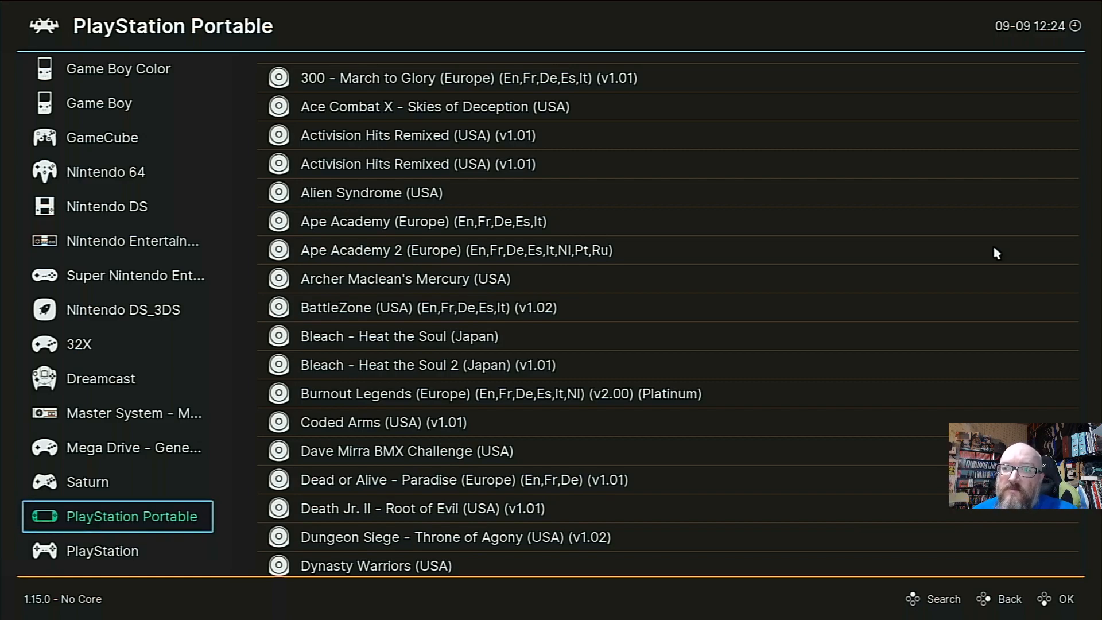
pyautogui.moveTo(691, 287)
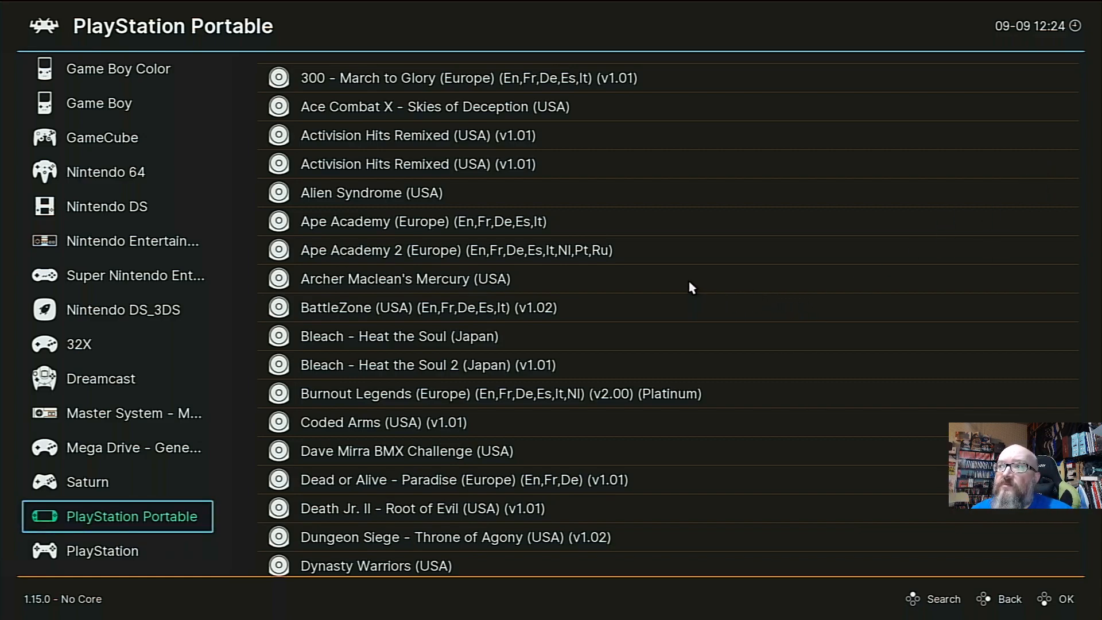
pyautogui.moveTo(681, 285)
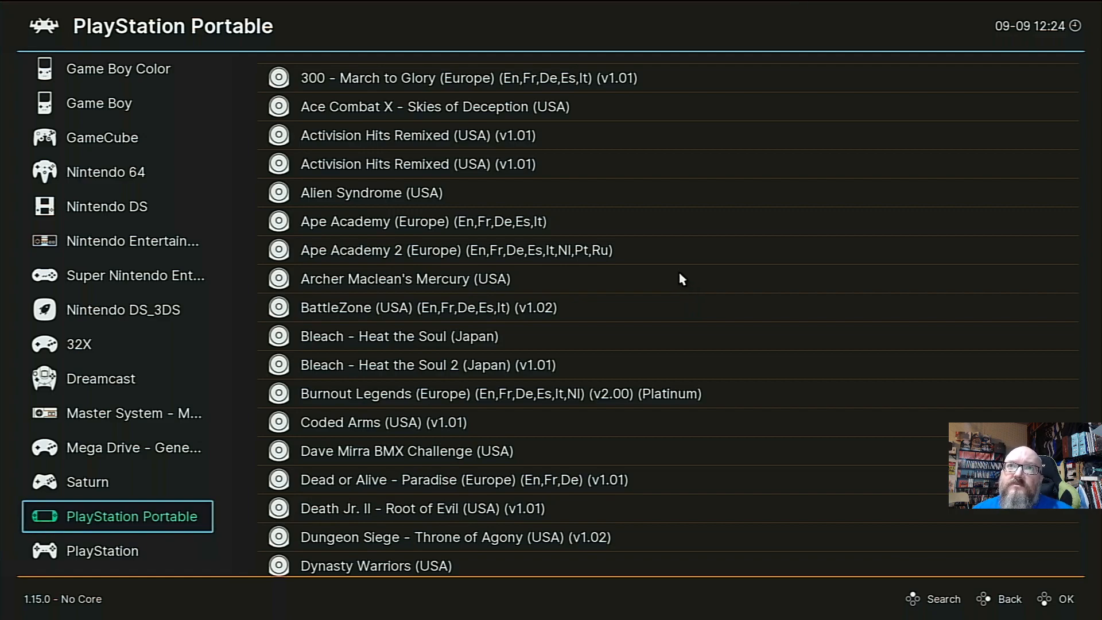
pyautogui.moveTo(600, 249)
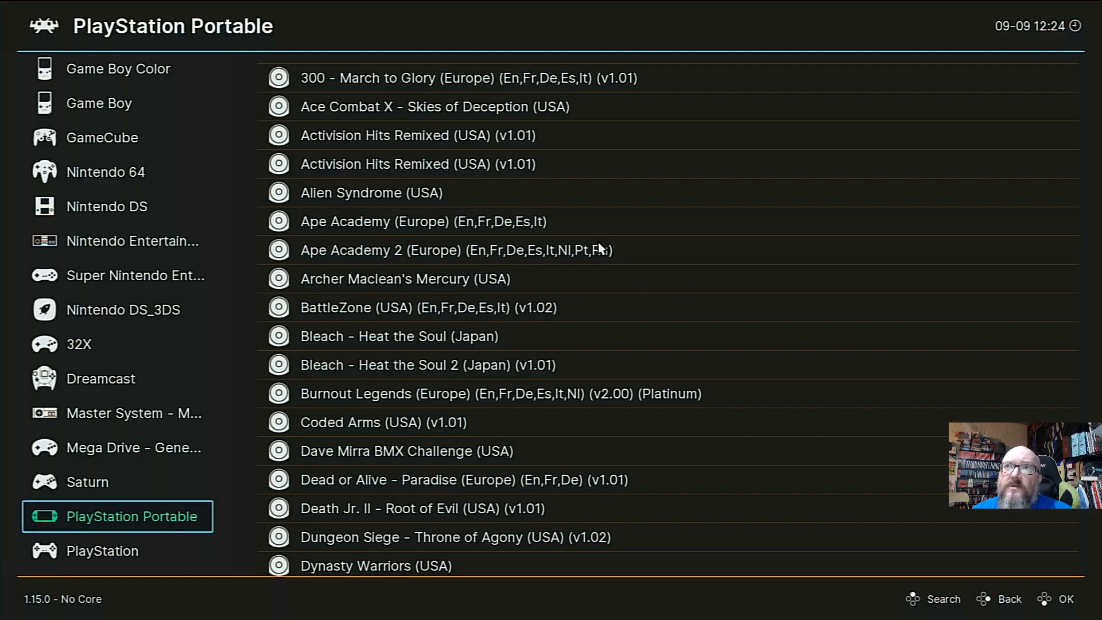